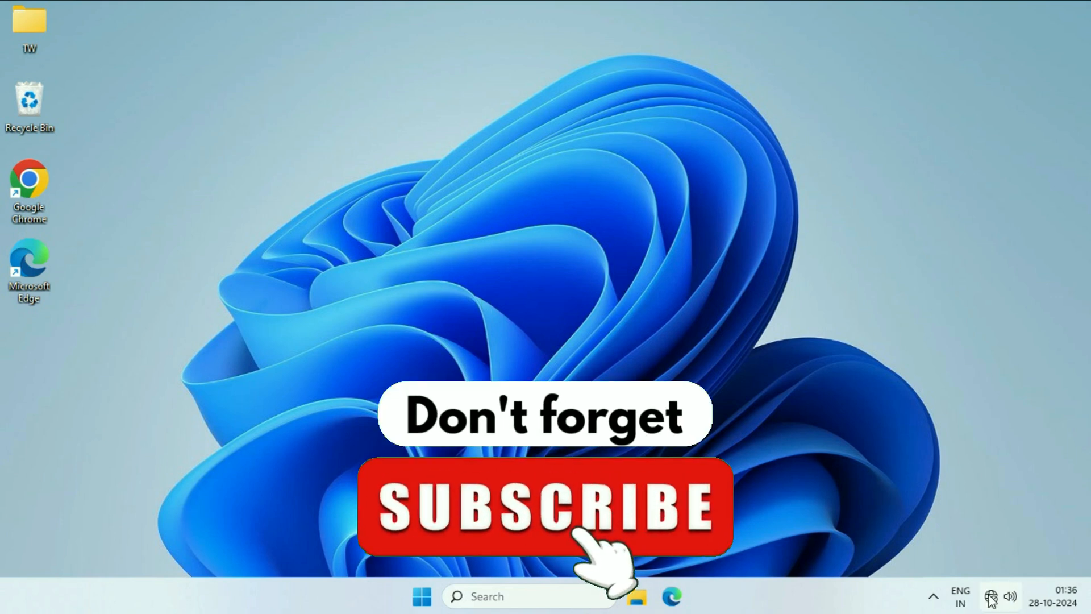
mouse_move(991, 596)
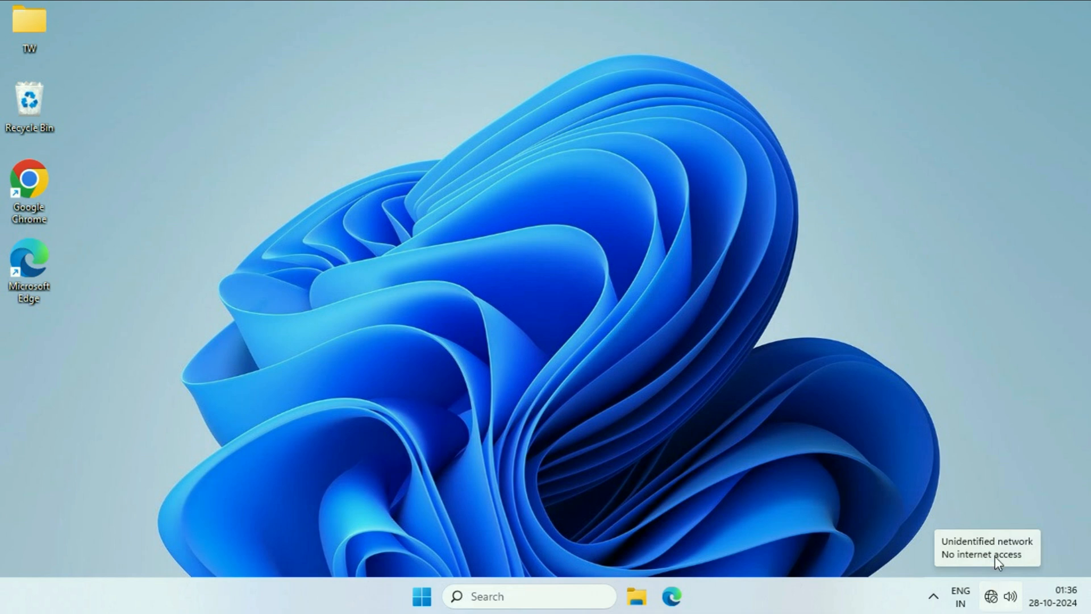
mouse_move(1016, 552)
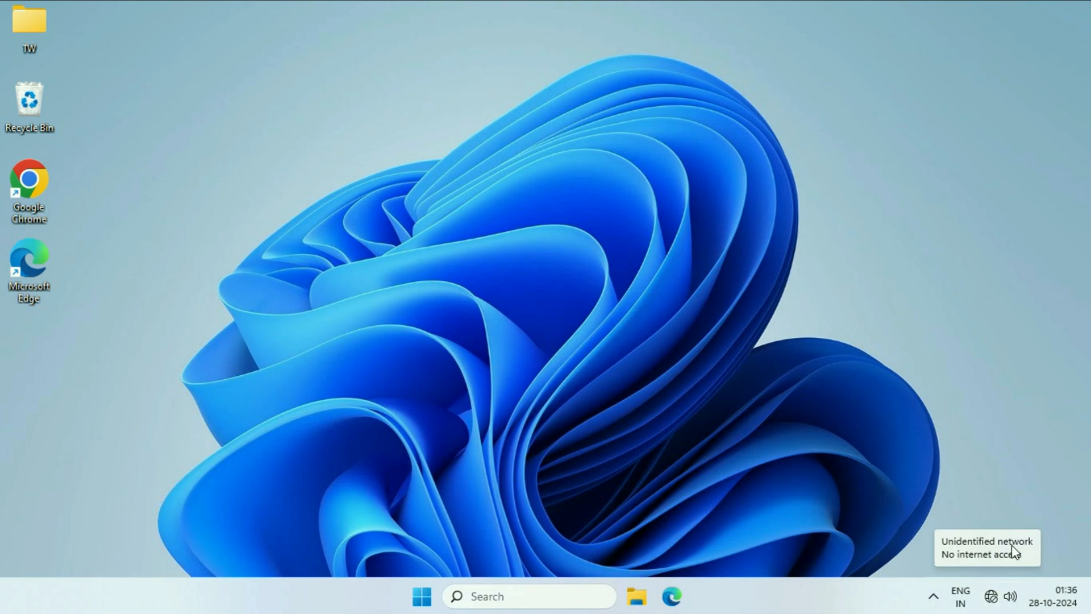
mouse_move(1010, 562)
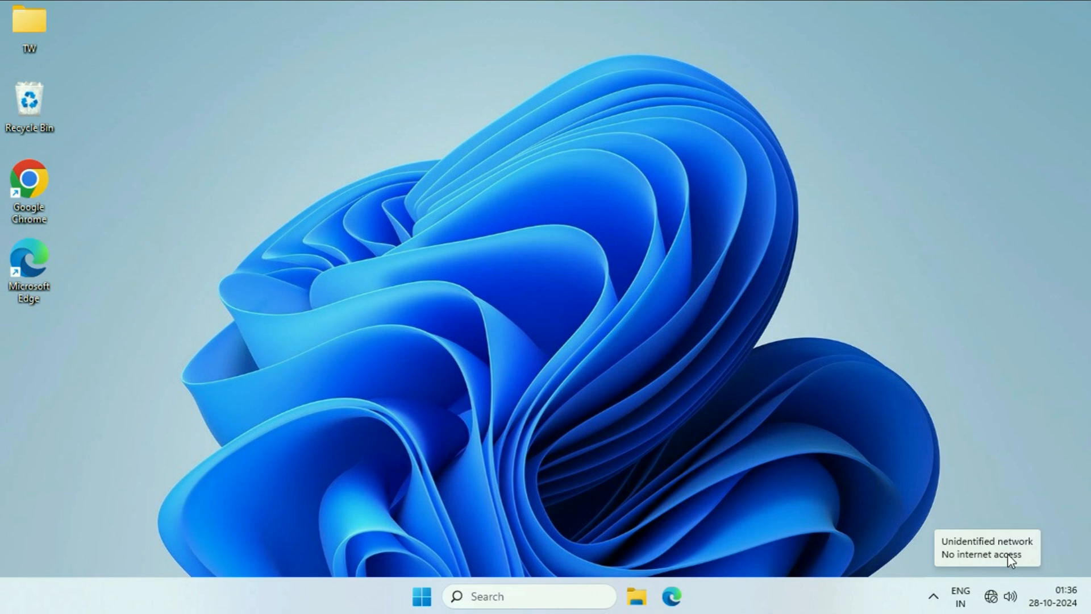
mouse_move(918, 534)
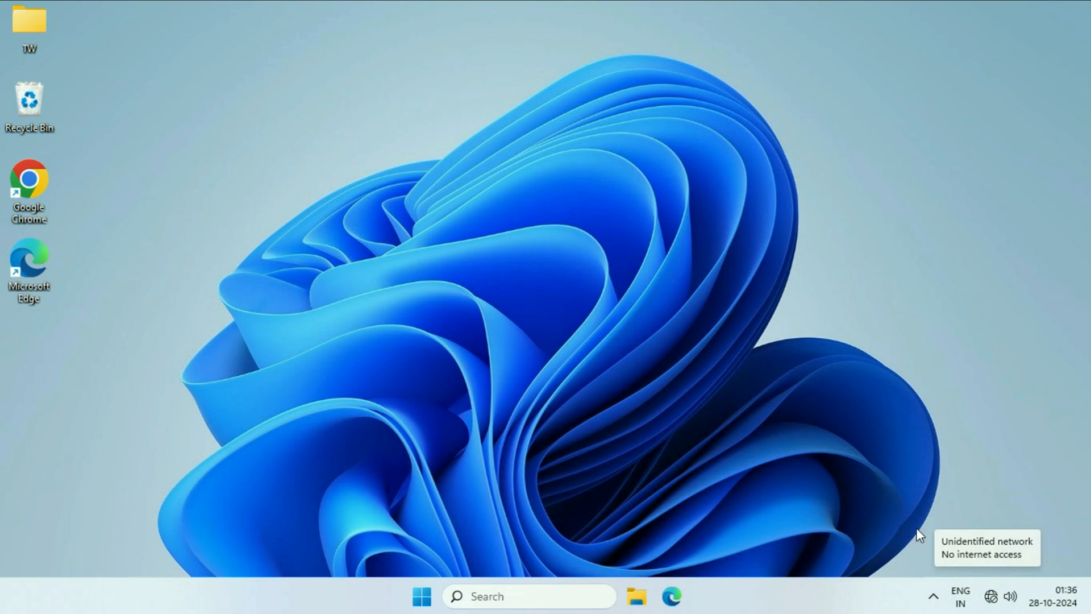
mouse_move(1002, 592)
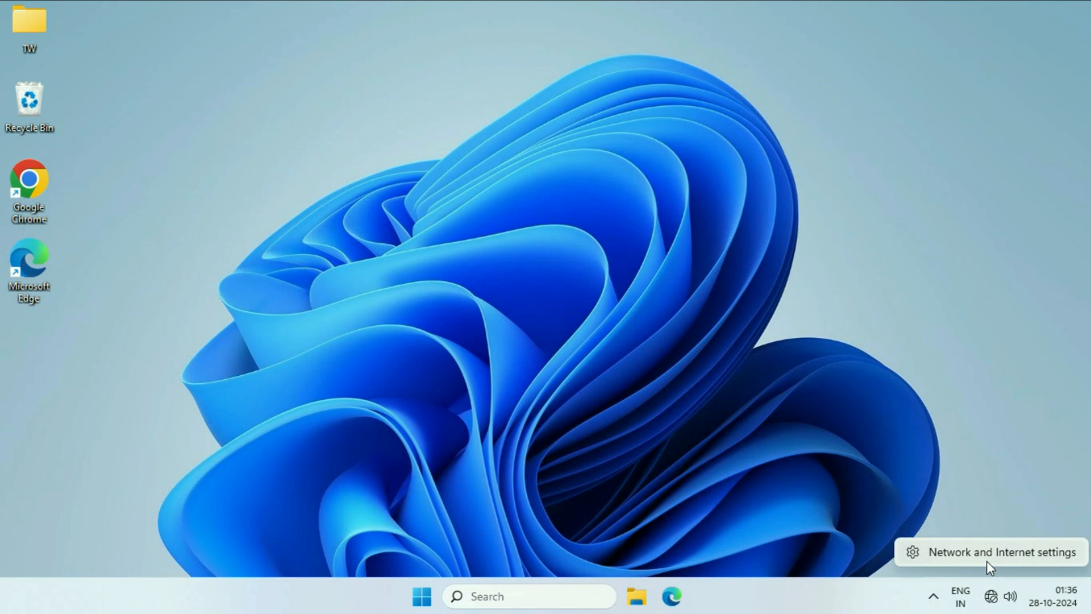
mouse_move(1044, 561)
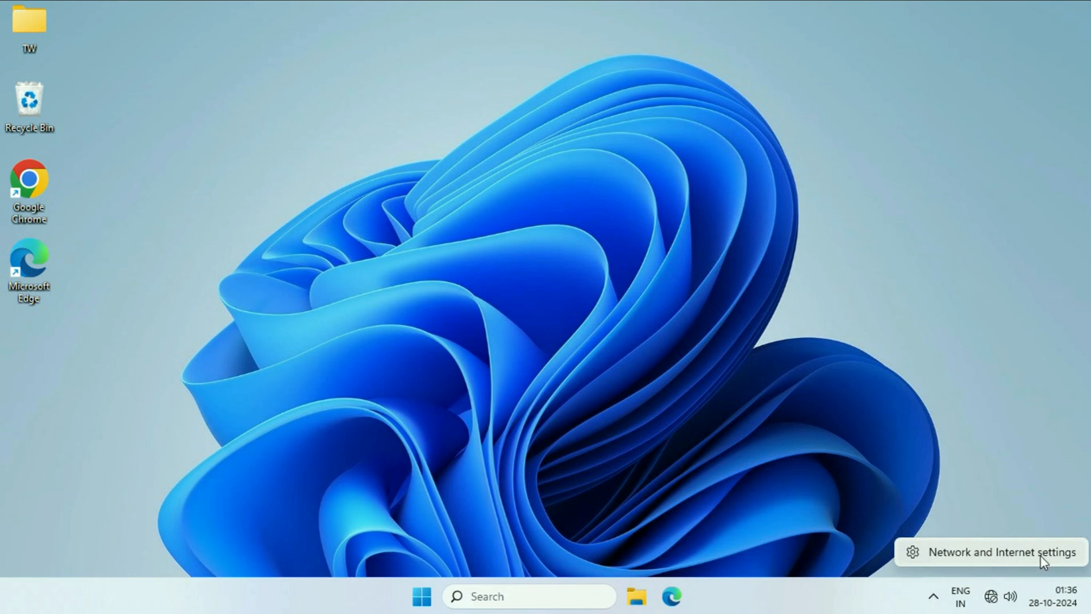
Go to Network and Internet settings from the taskbar network icon
click(1000, 551)
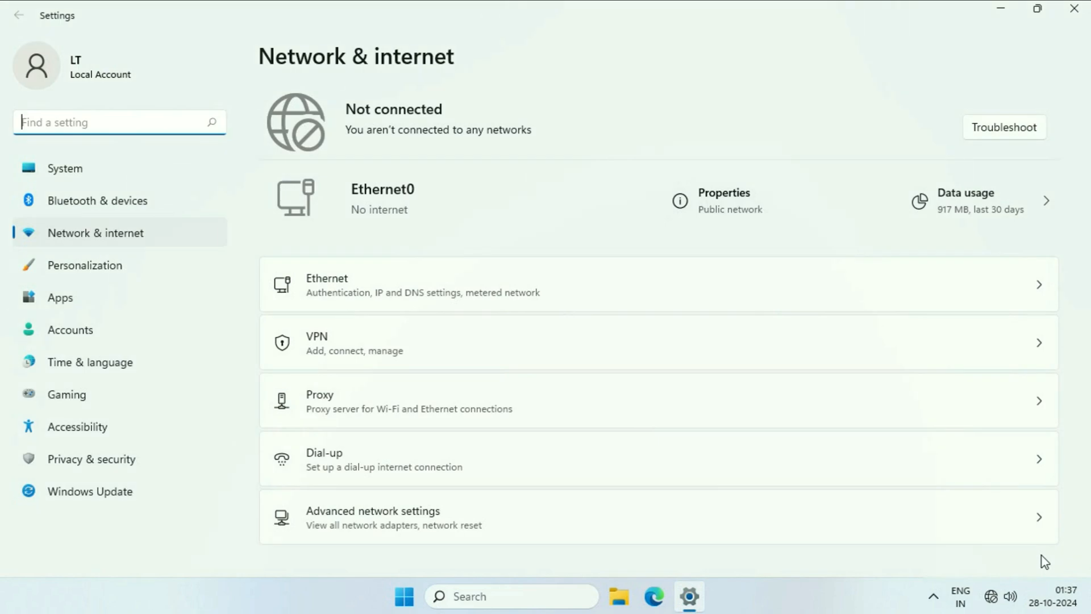
mouse_move(327, 531)
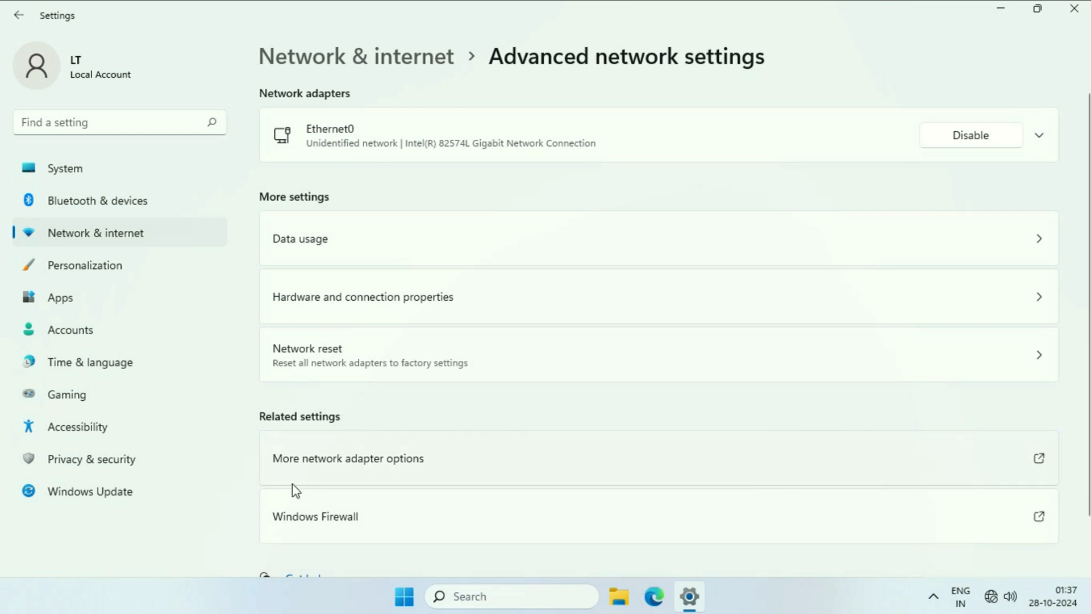
mouse_move(1053, 465)
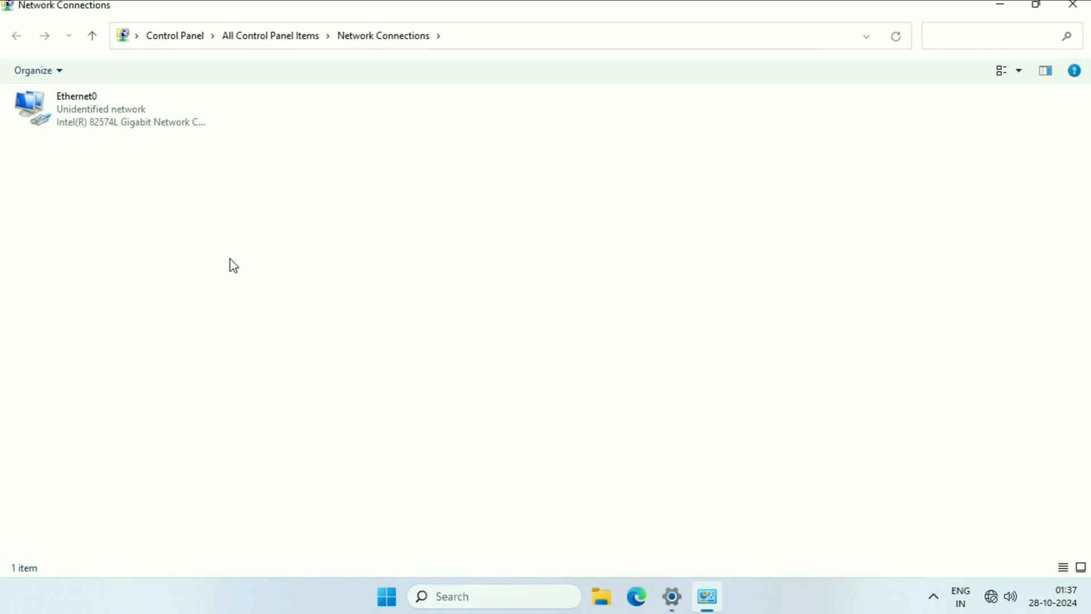
mouse_move(43, 141)
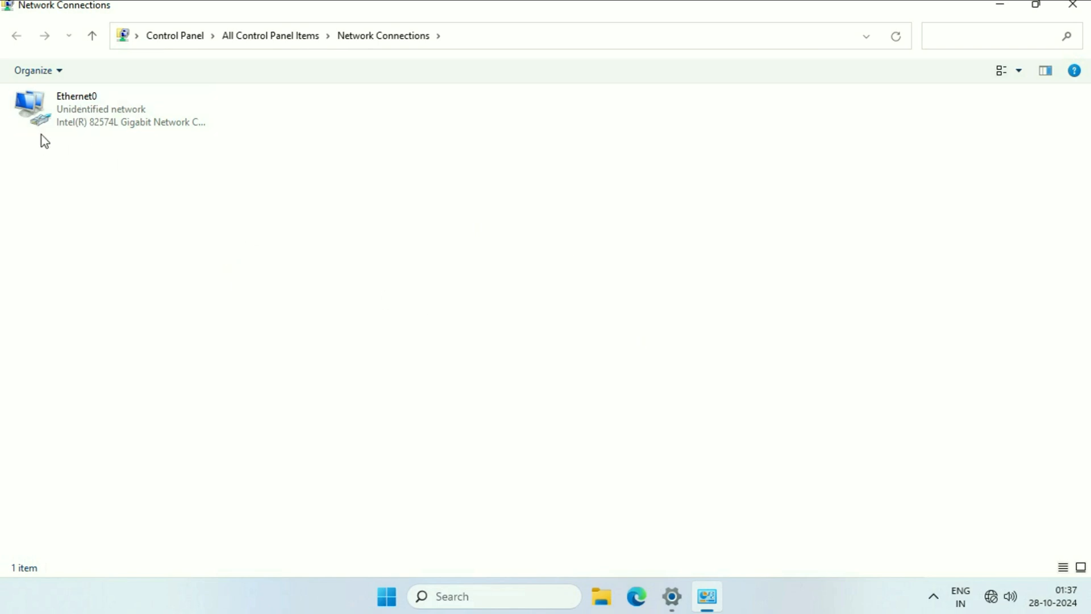
Reach the TCP/IPv4 properties of Ethernet0 via the adapter's Properties dialog
right_click(77, 108)
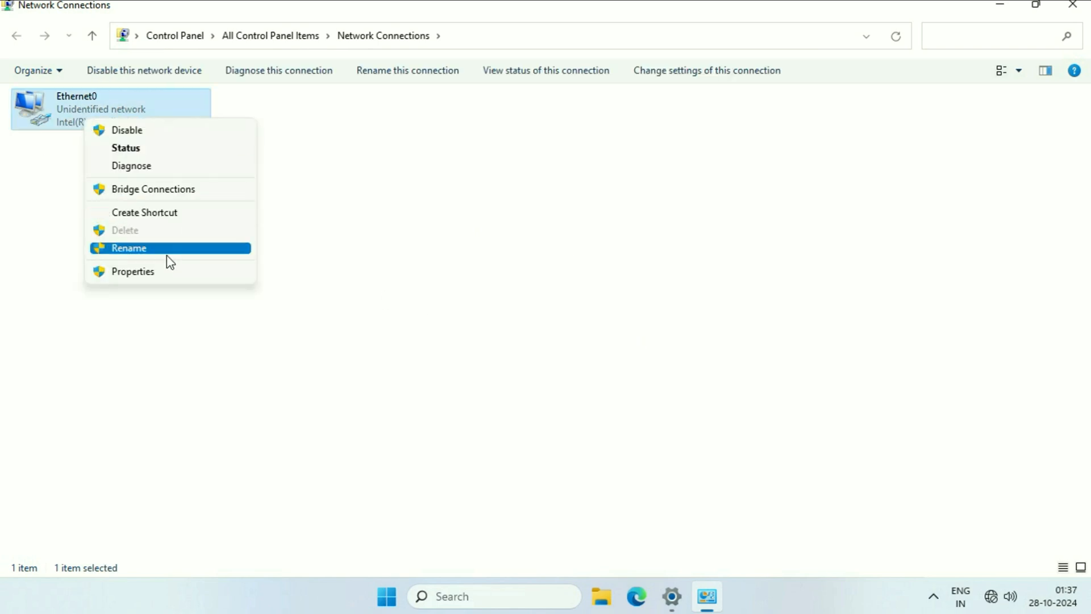
click(133, 270)
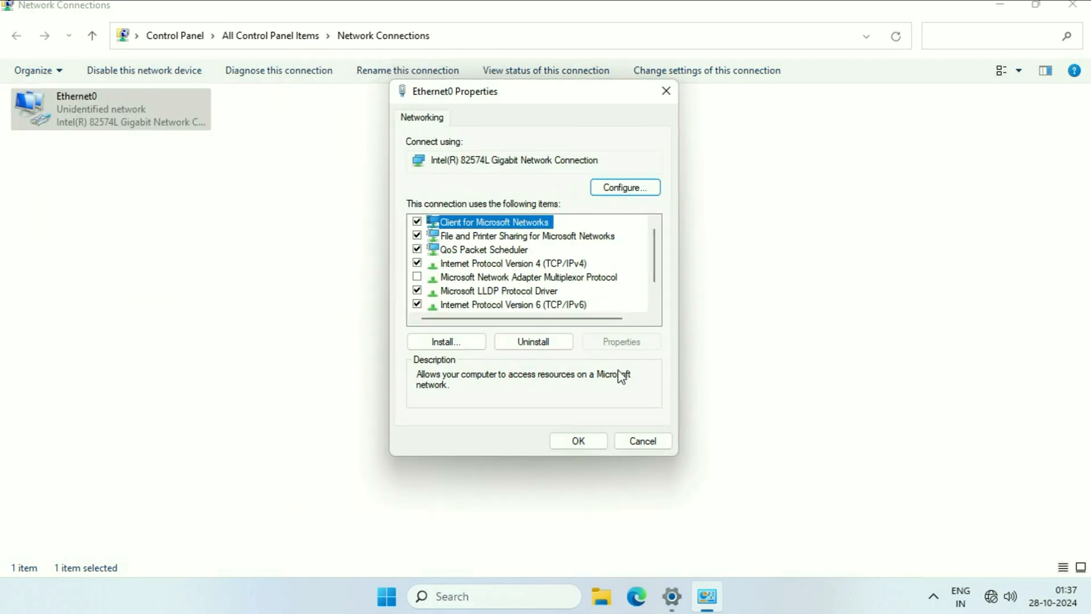
click(512, 264)
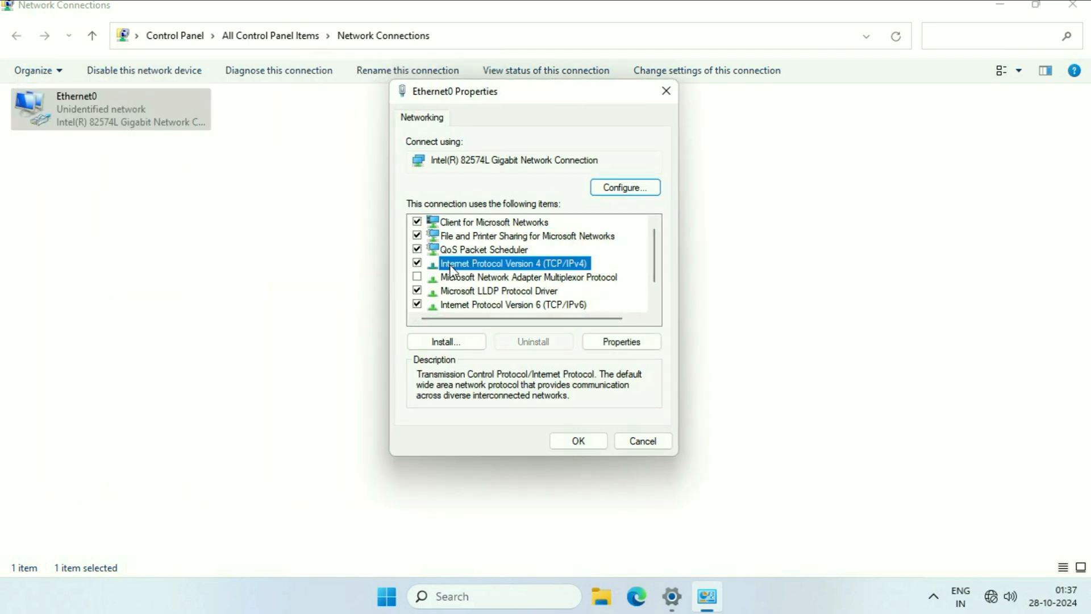
mouse_move(624, 304)
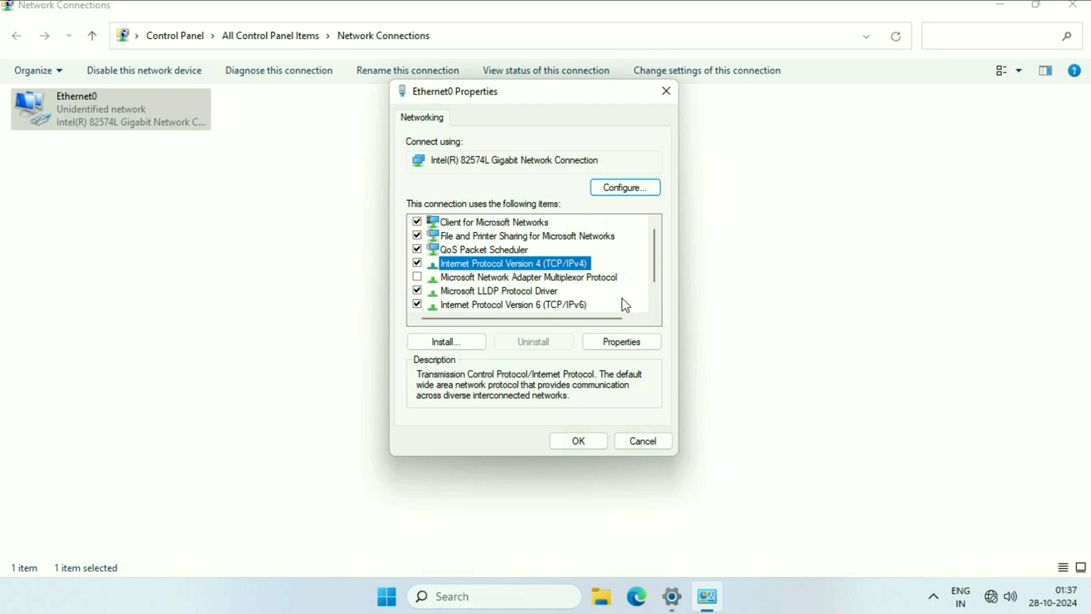
click(619, 341)
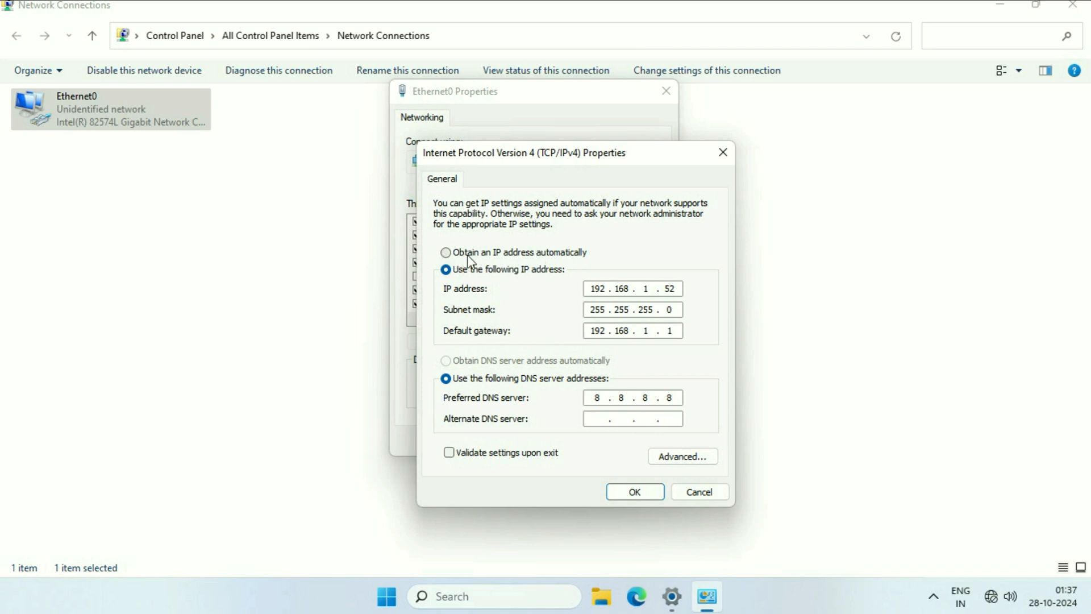
Switch Ethernet0 to obtain its IP address and DNS server automatically and confirm with OK
click(446, 252)
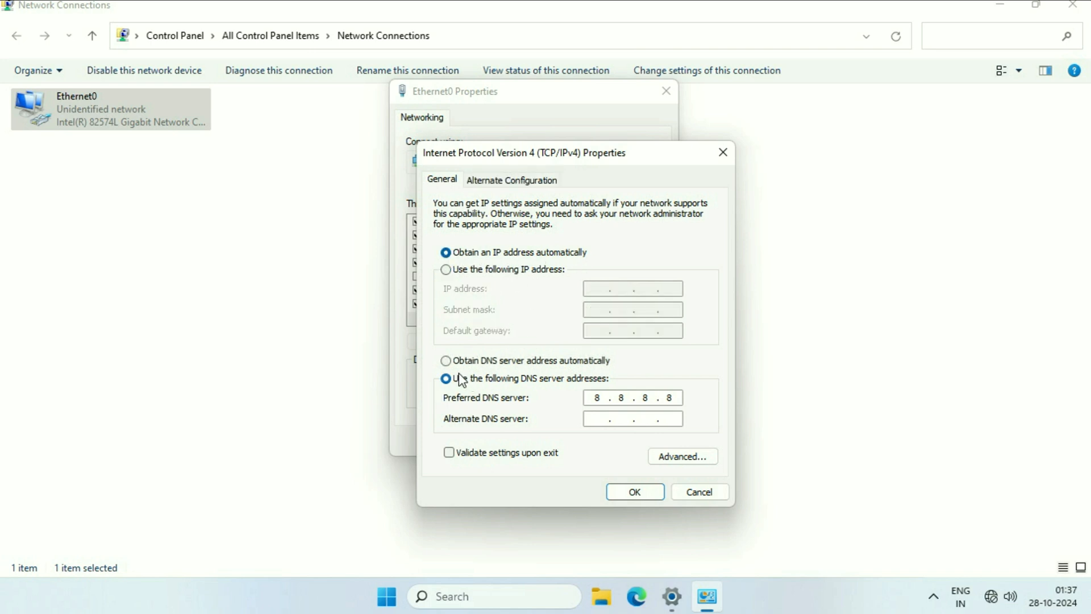
mouse_move(485, 372)
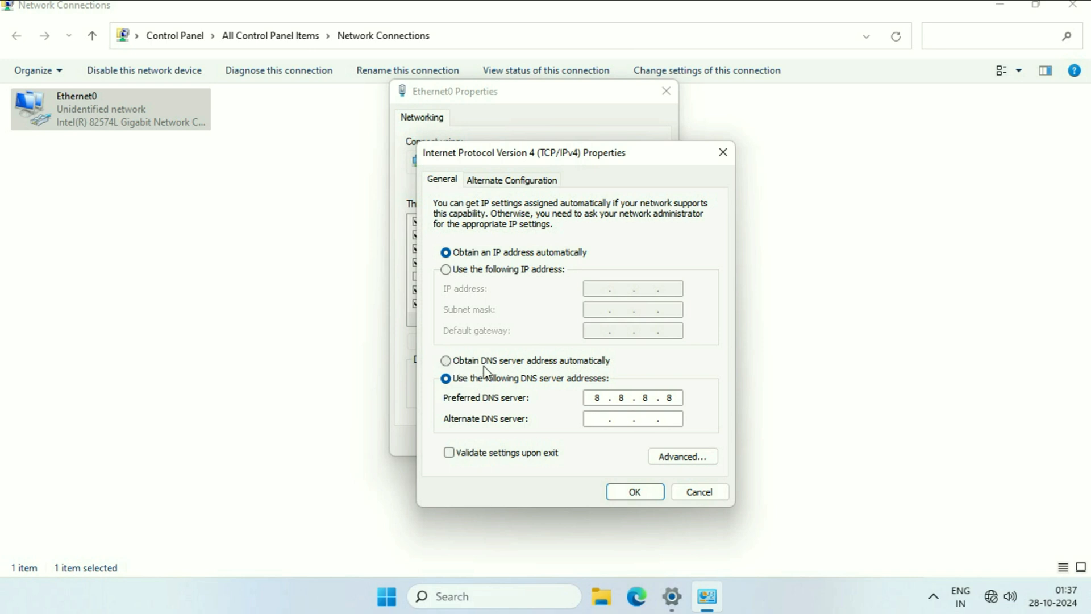
mouse_move(577, 372)
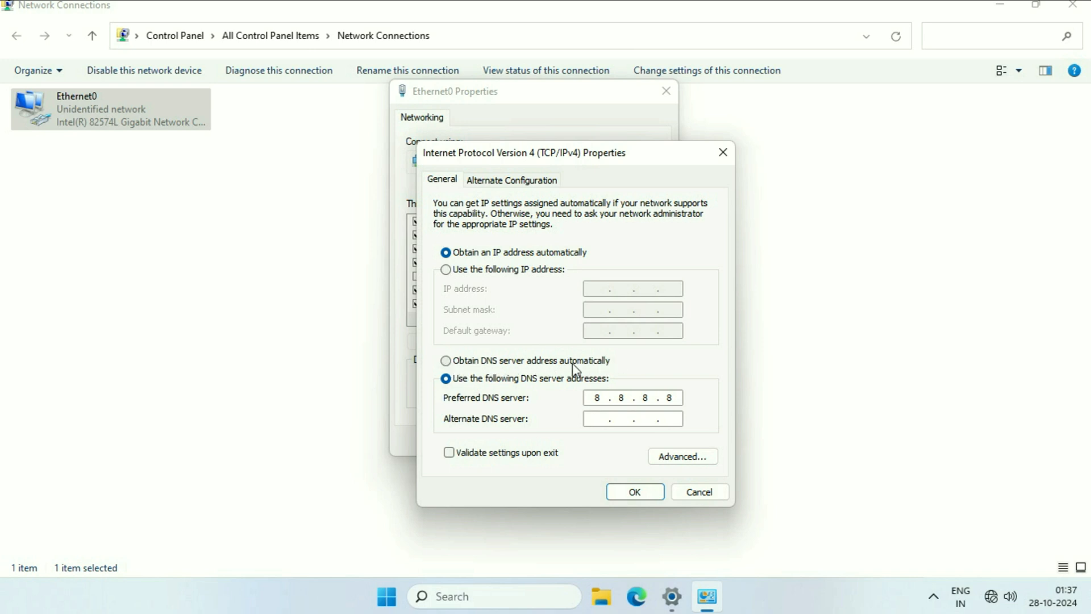
click(445, 360)
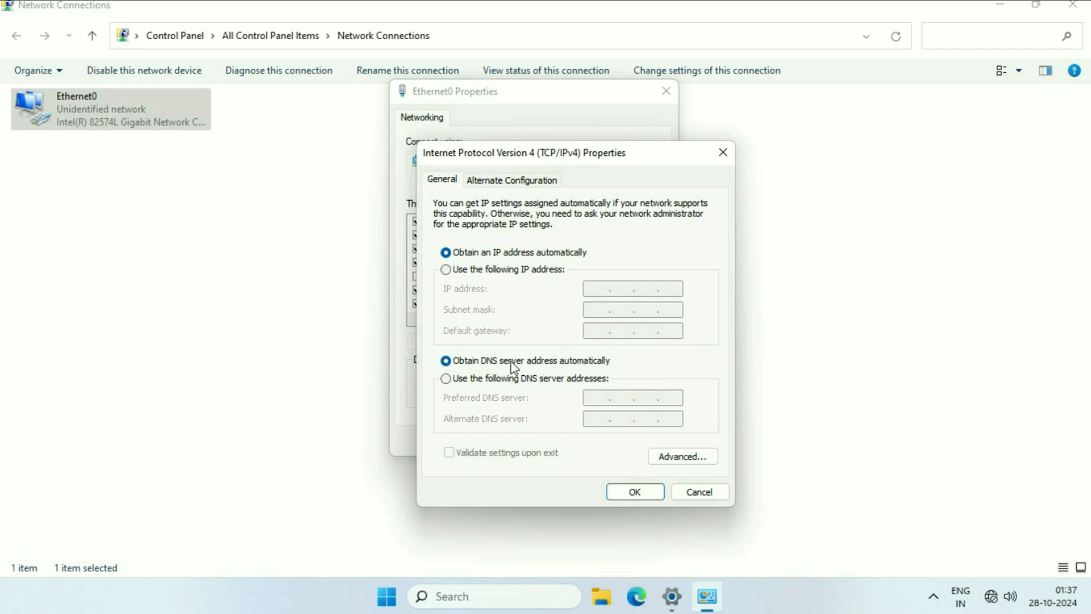
click(632, 491)
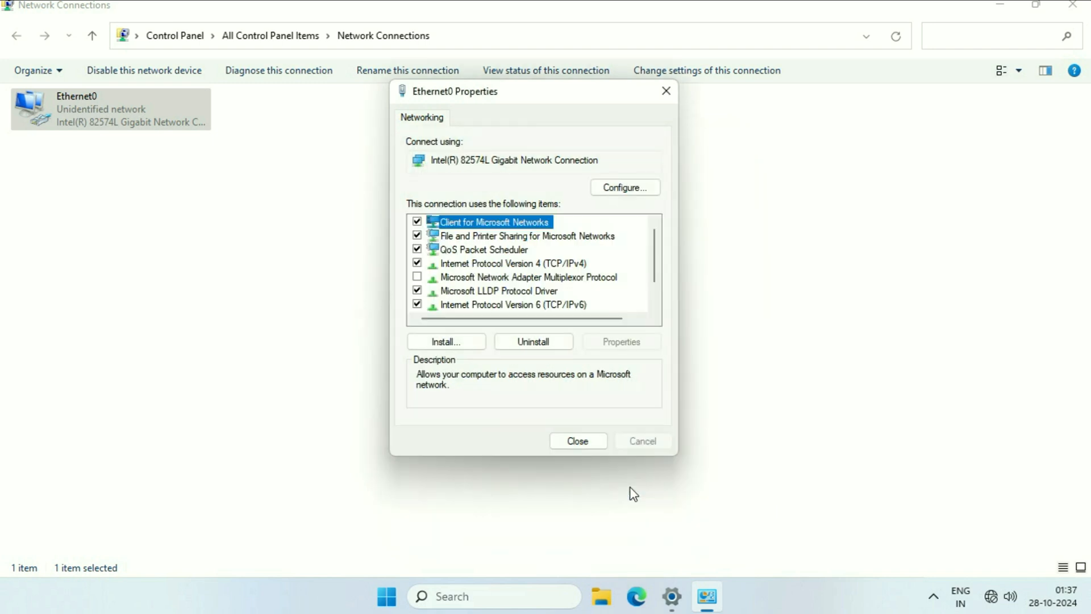
Untick Internet Protocol Version 6 (TCP/IPv6) for Ethernet0 and close its properties
click(511, 305)
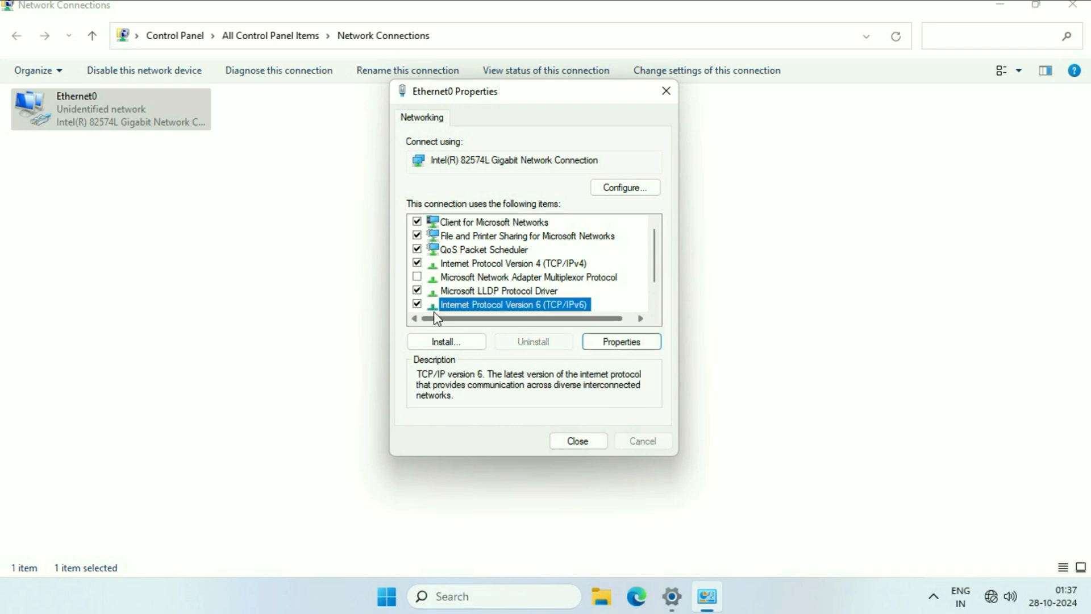
click(418, 304)
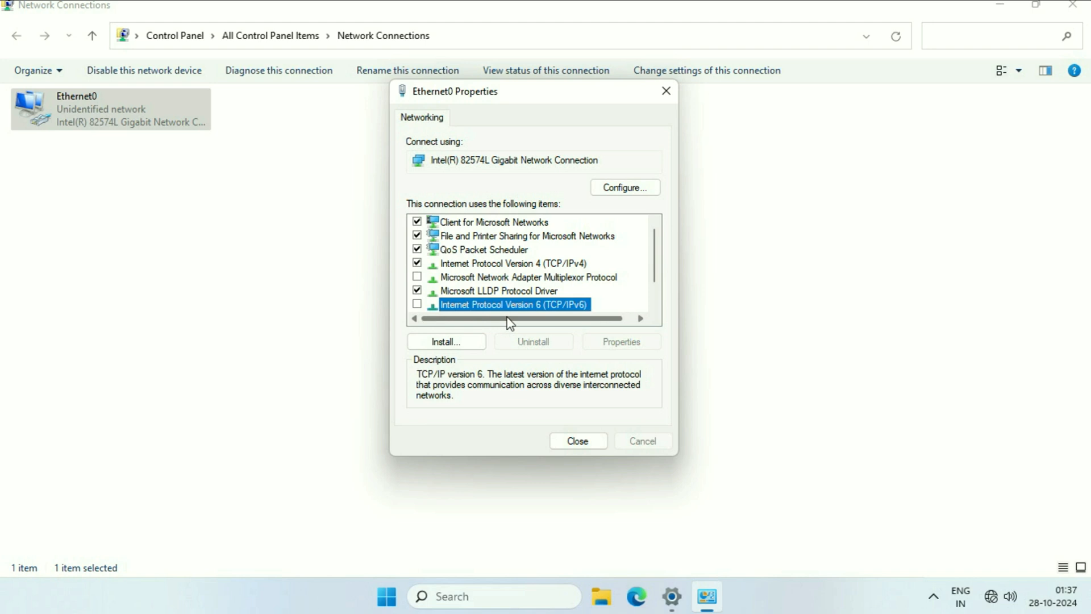
click(577, 441)
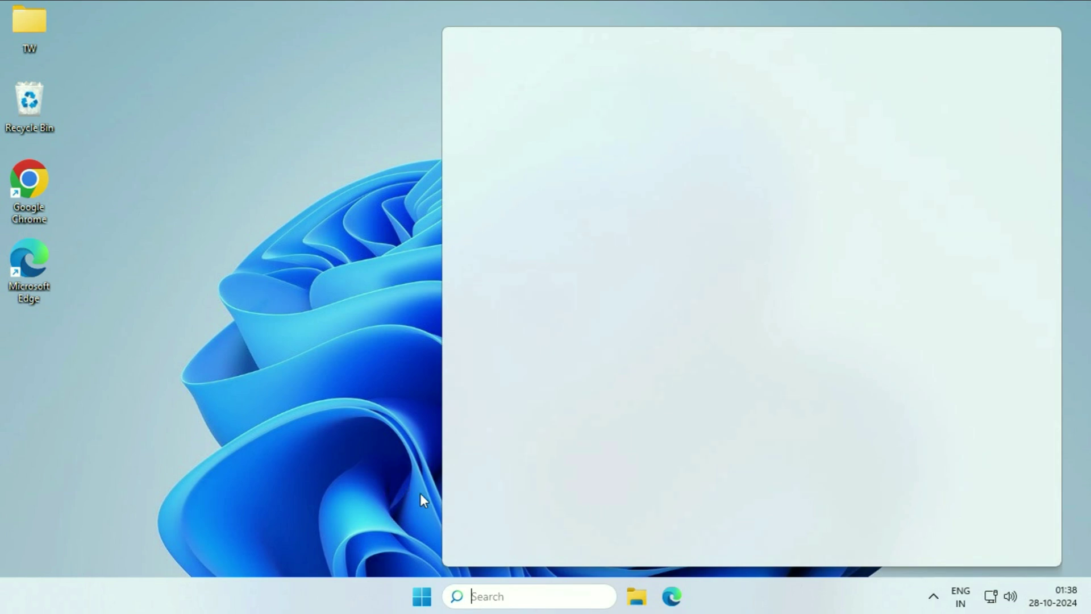
Search Start for 'cmd' and launch Command Prompt as administrator, approving the UAC prompt
click(421, 596)
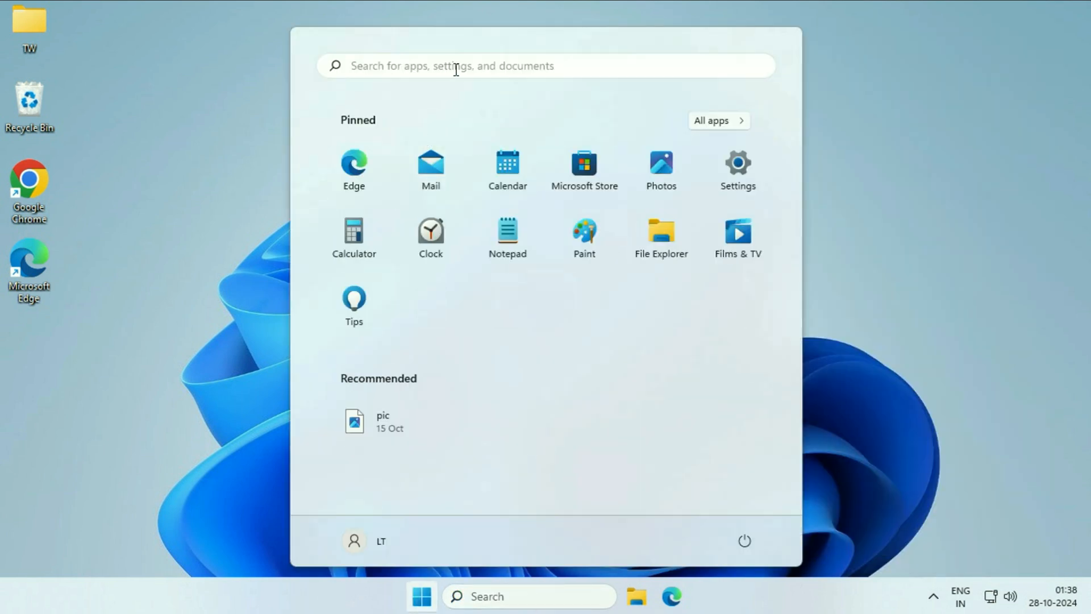
text(cm)
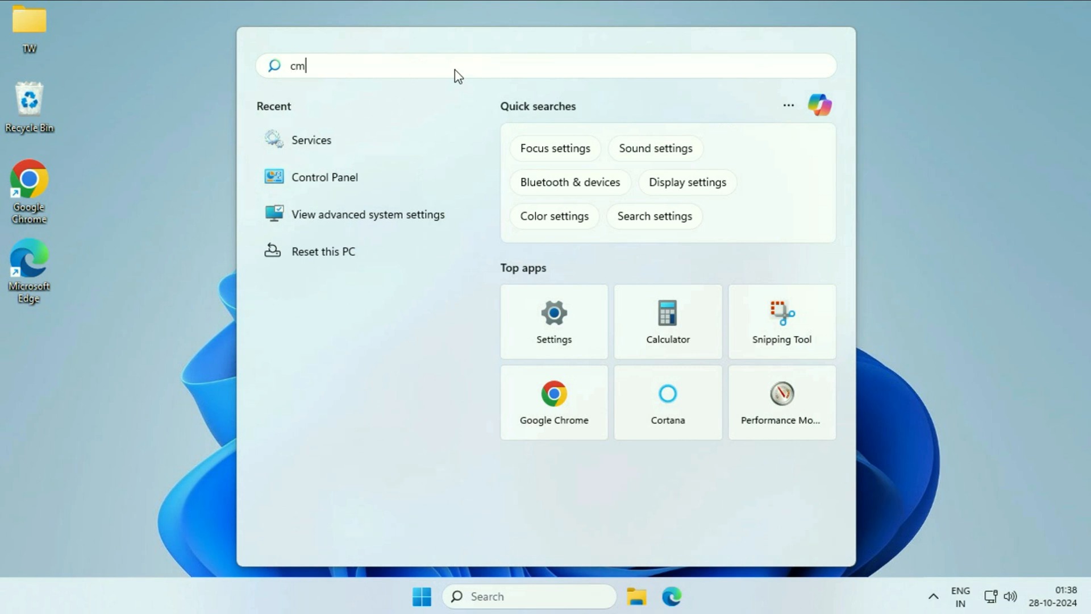
text(d)
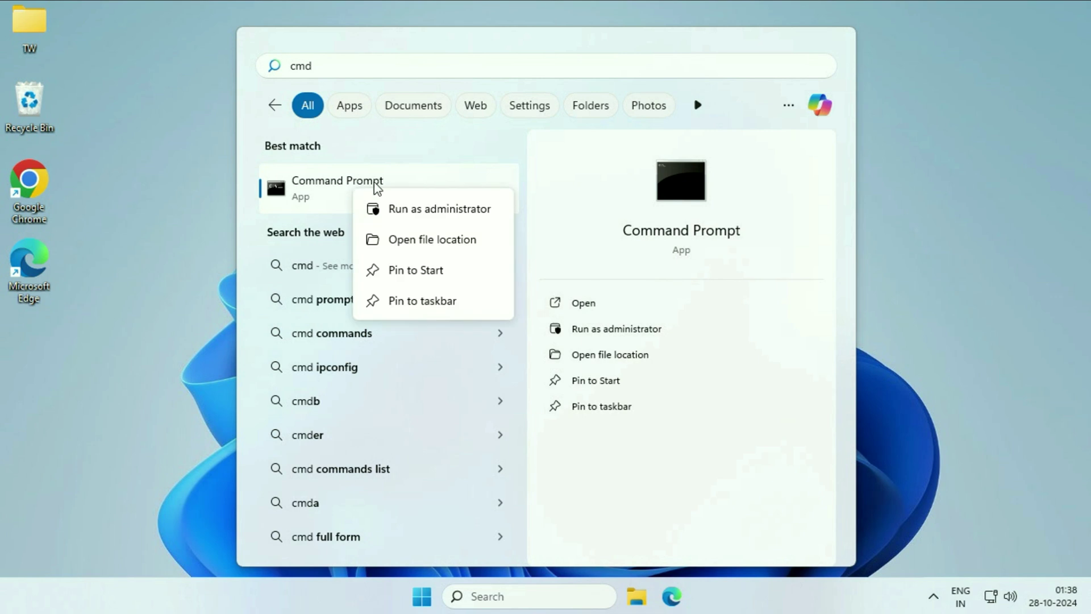
mouse_move(410, 221)
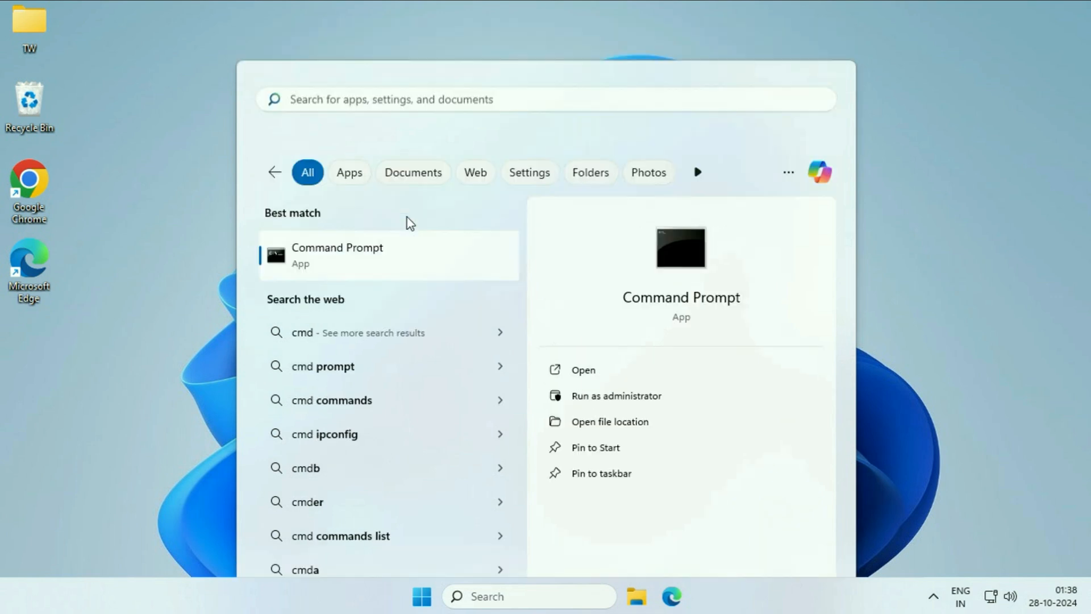
click(615, 396)
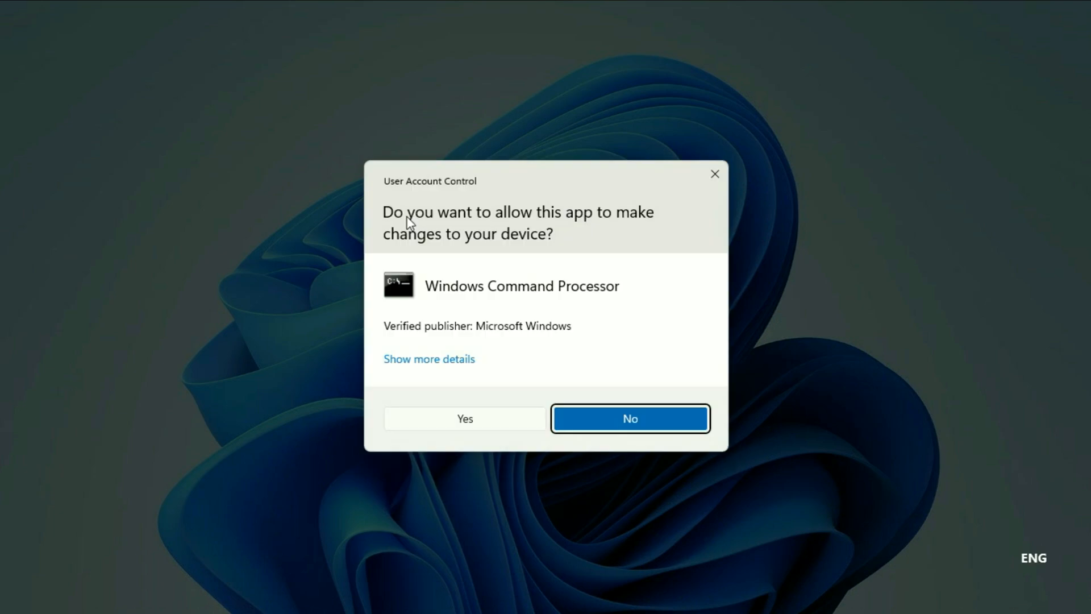
click(464, 418)
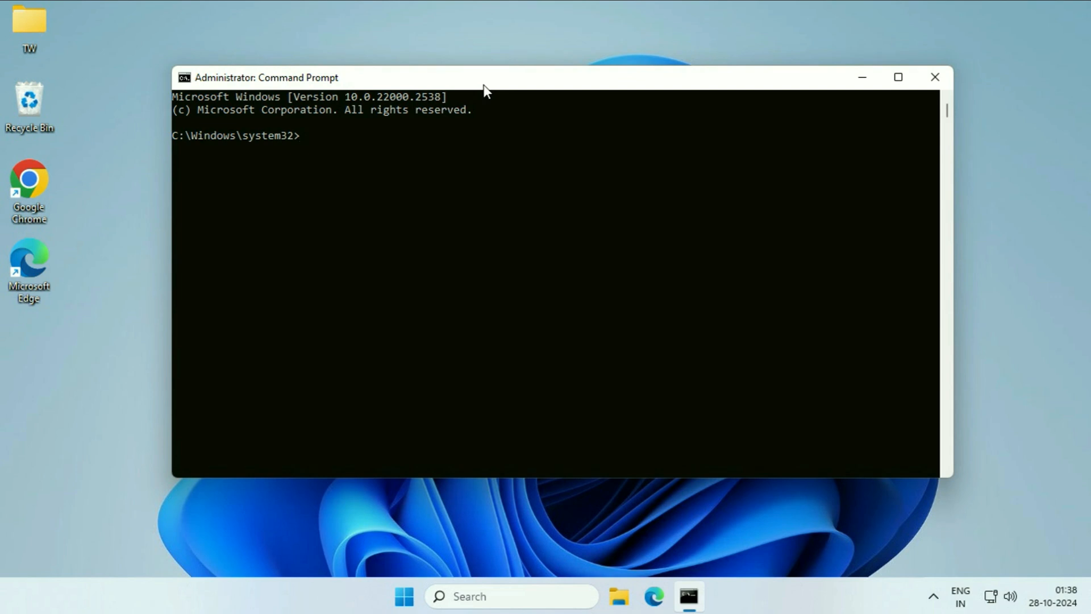
mouse_move(744, 161)
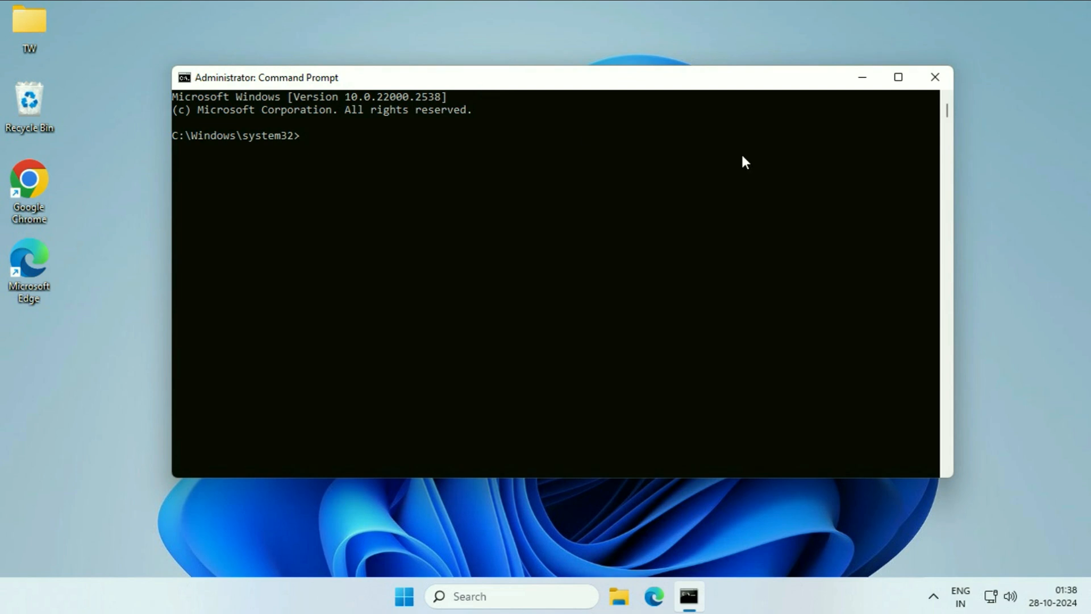
Run 'netsh winsock reset' and begin the next ipconfig command
text(netsh)
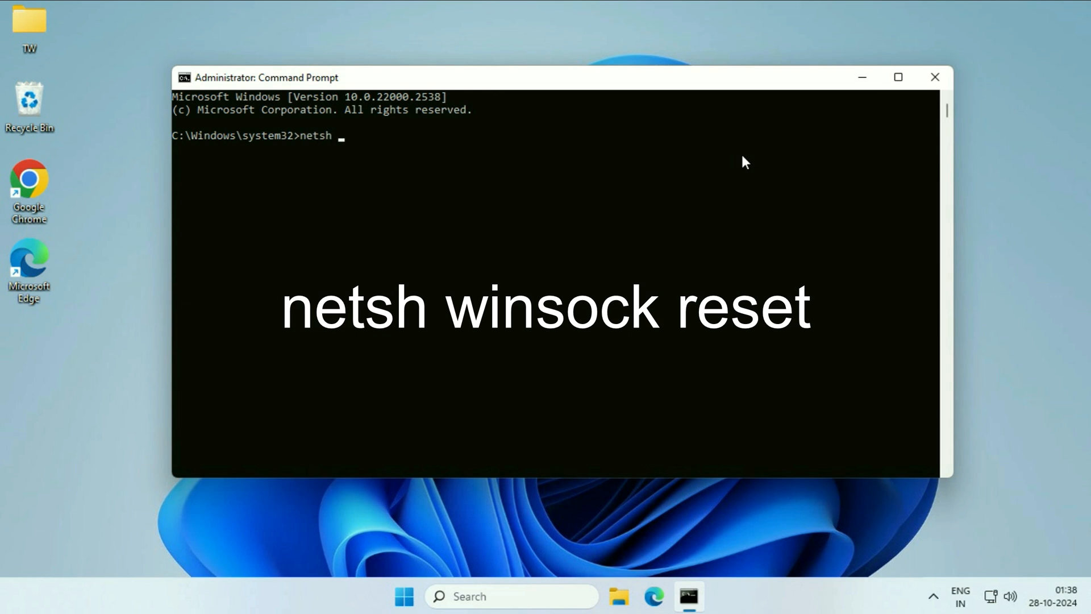
text(winsock)
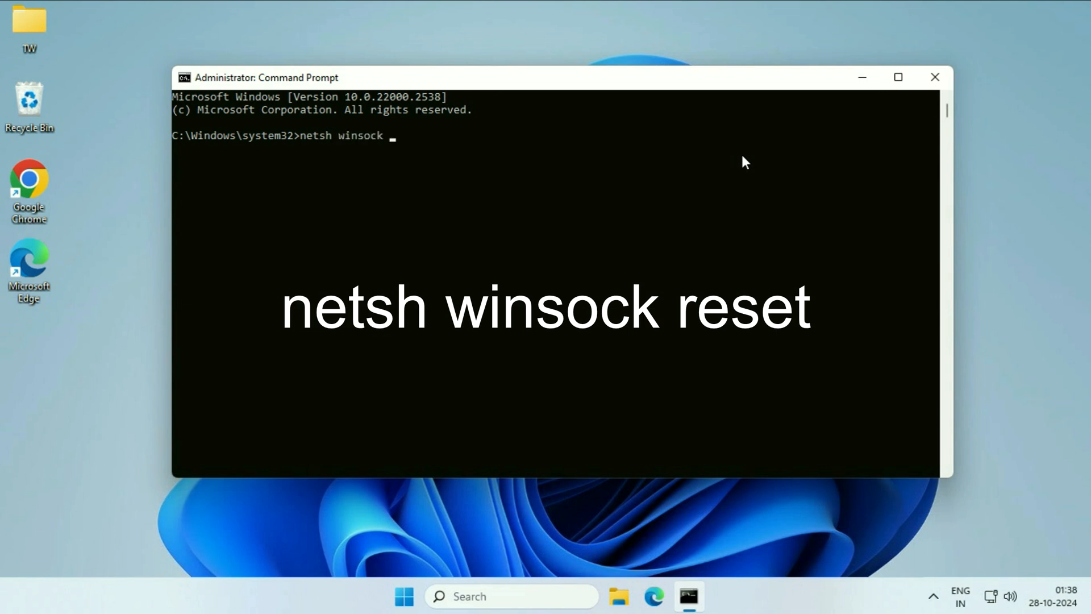
text(reset)
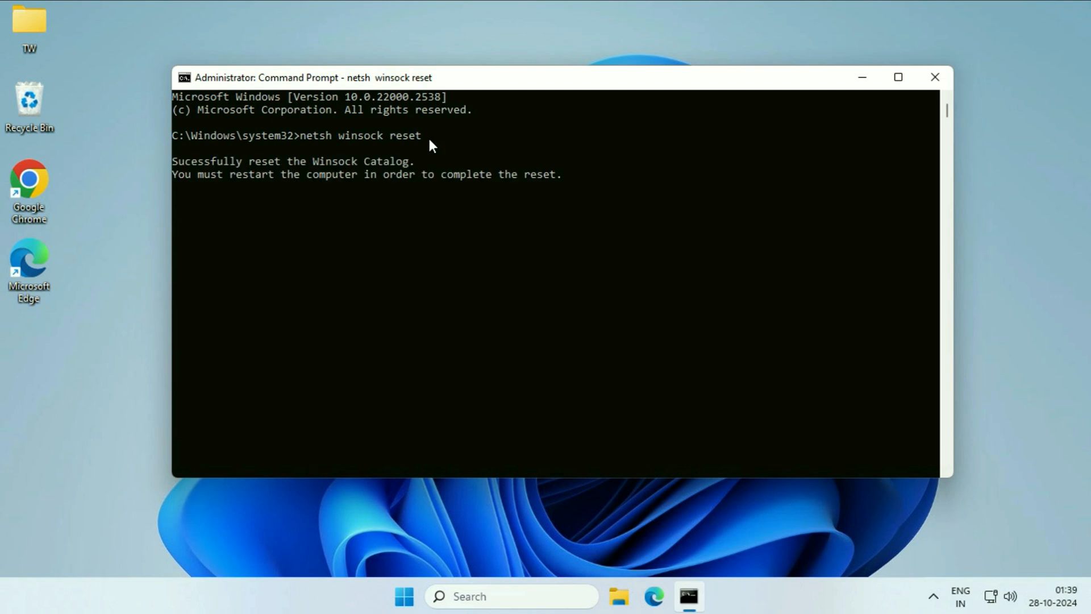
key(Return)
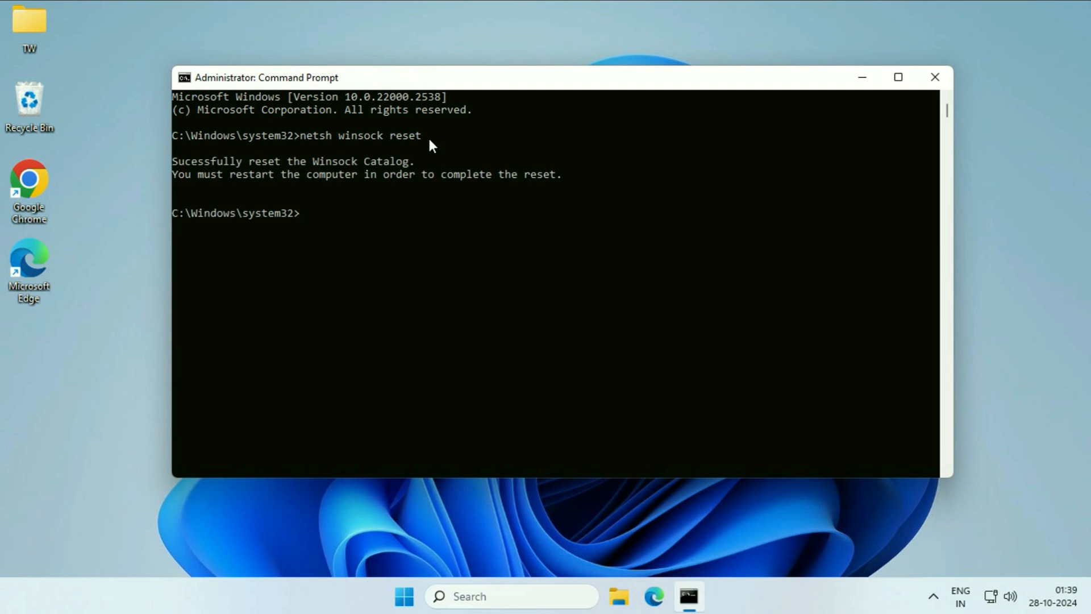
text(ipconfig)
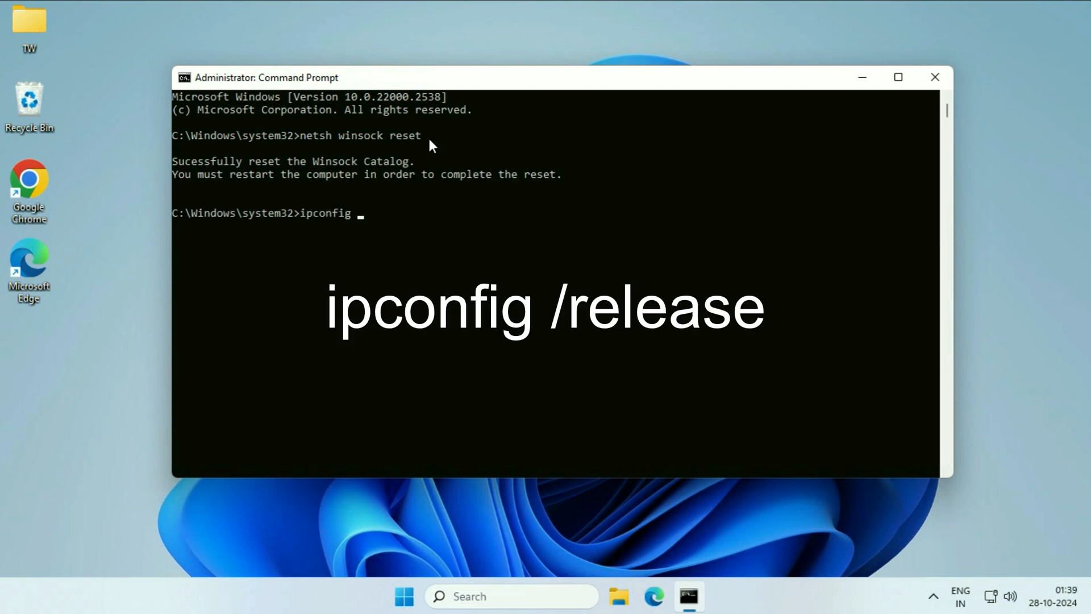
Run 'ipconfig /release' for the adapter and enter 'ipconfig /renew'
text(/release)
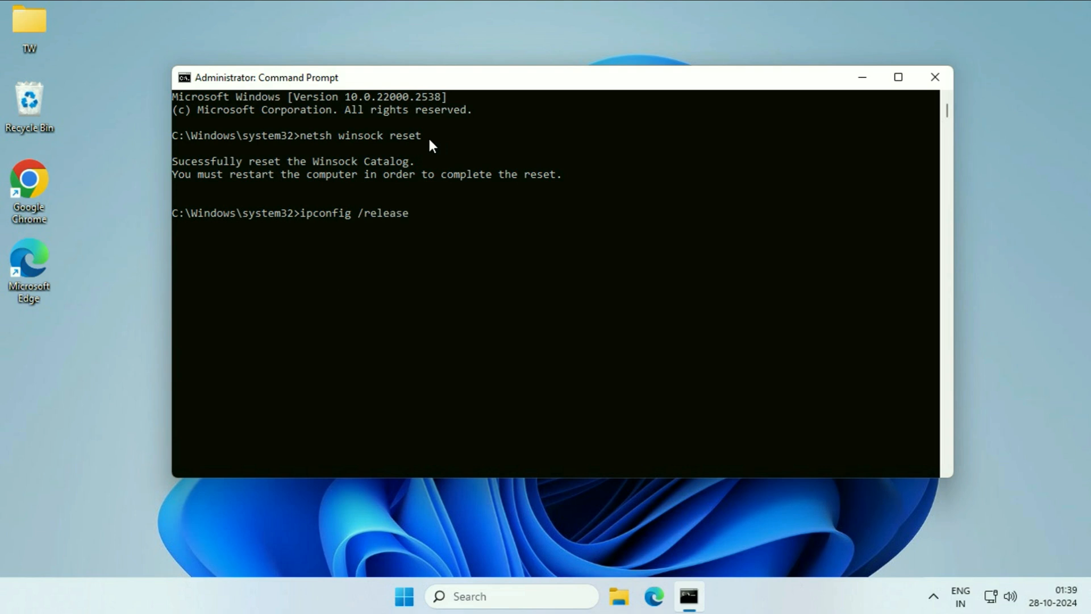
mouse_move(420, 245)
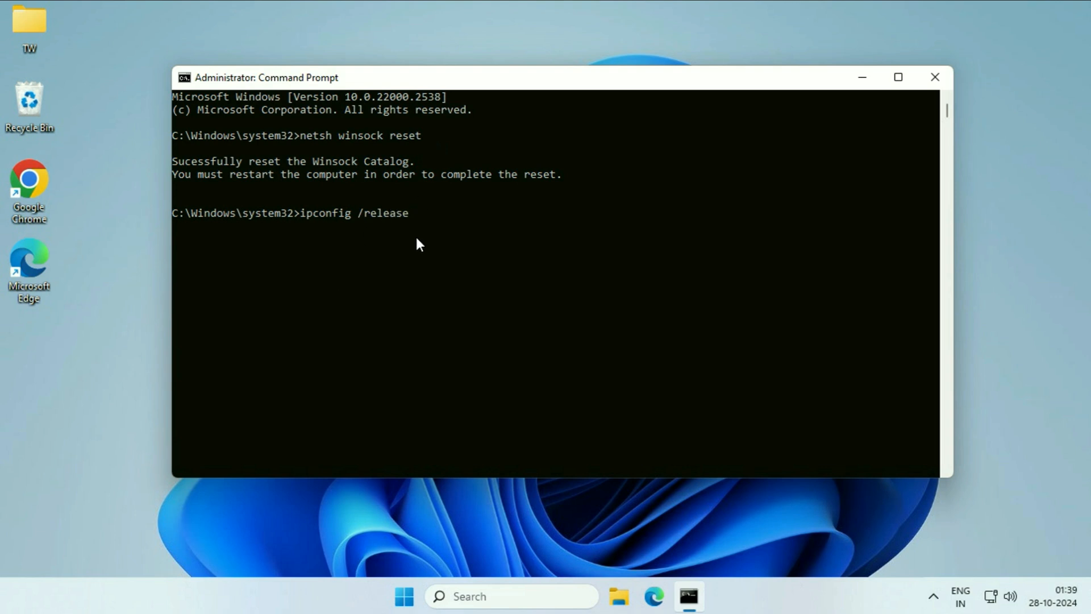
key(Return)
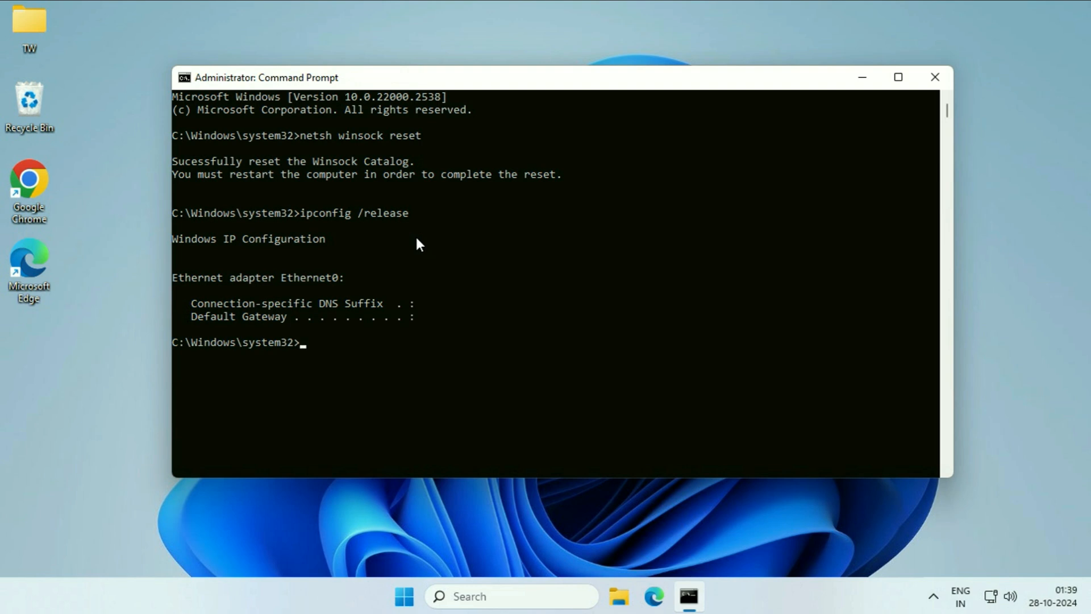
text(ipconfig)
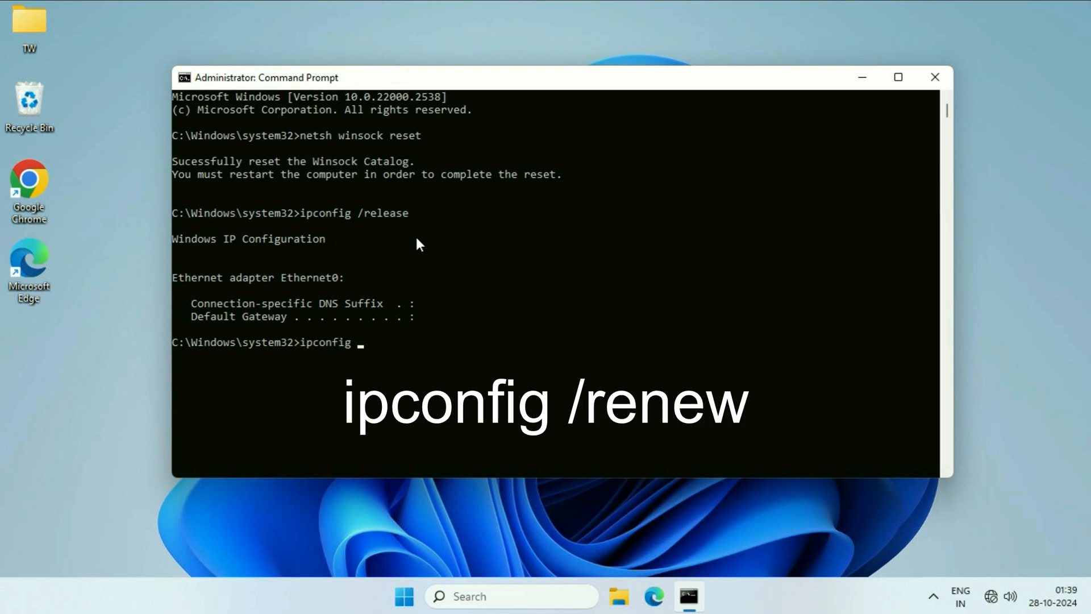
text(/renew)
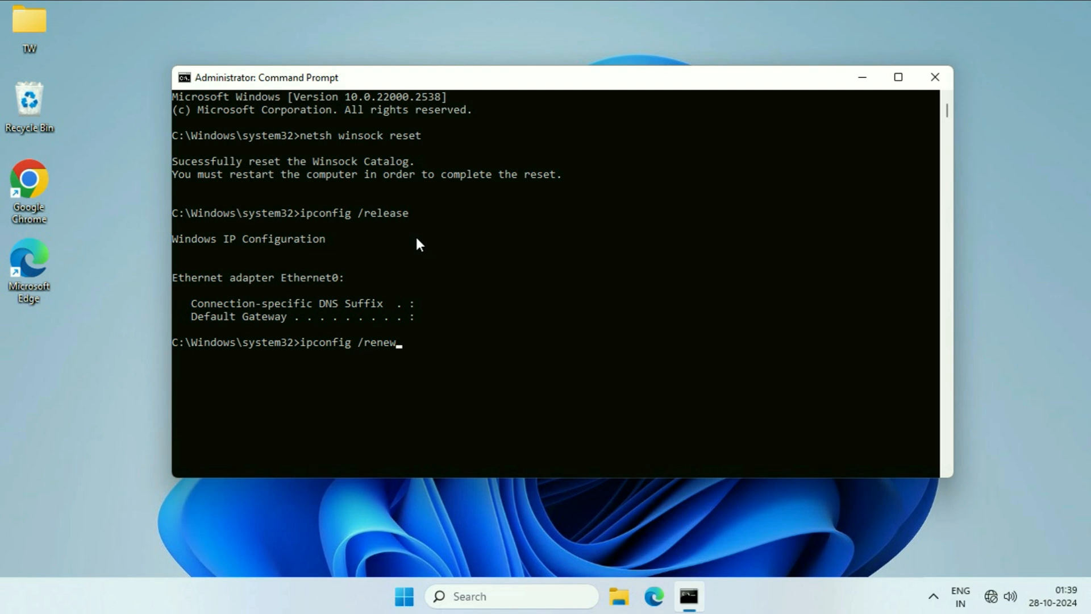
mouse_move(458, 353)
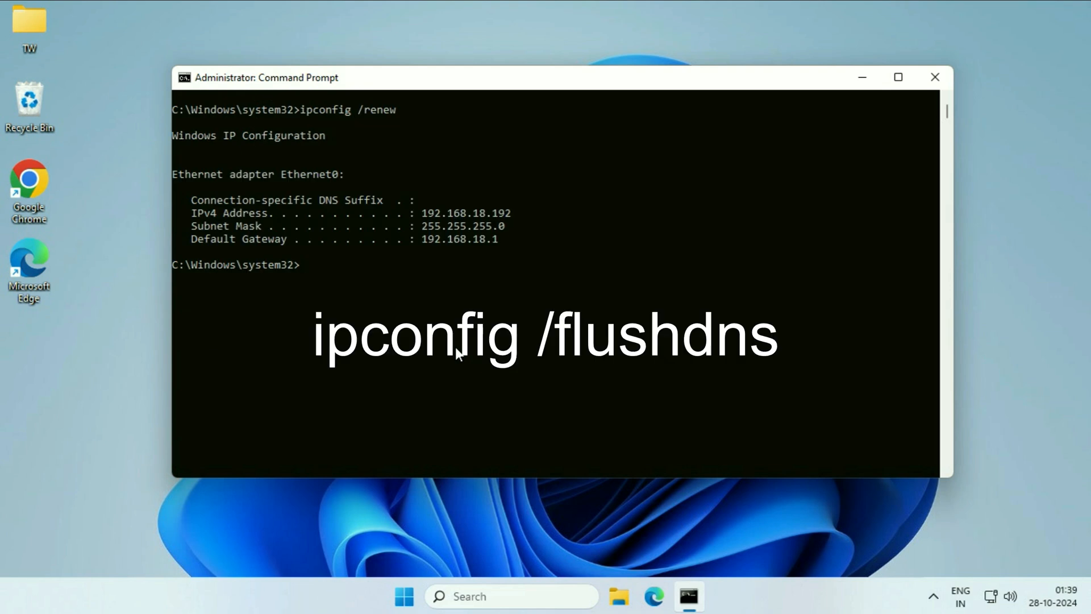
Run 'ipconfig /flushdns' and close the Command Prompt window
text(ipconfig /)
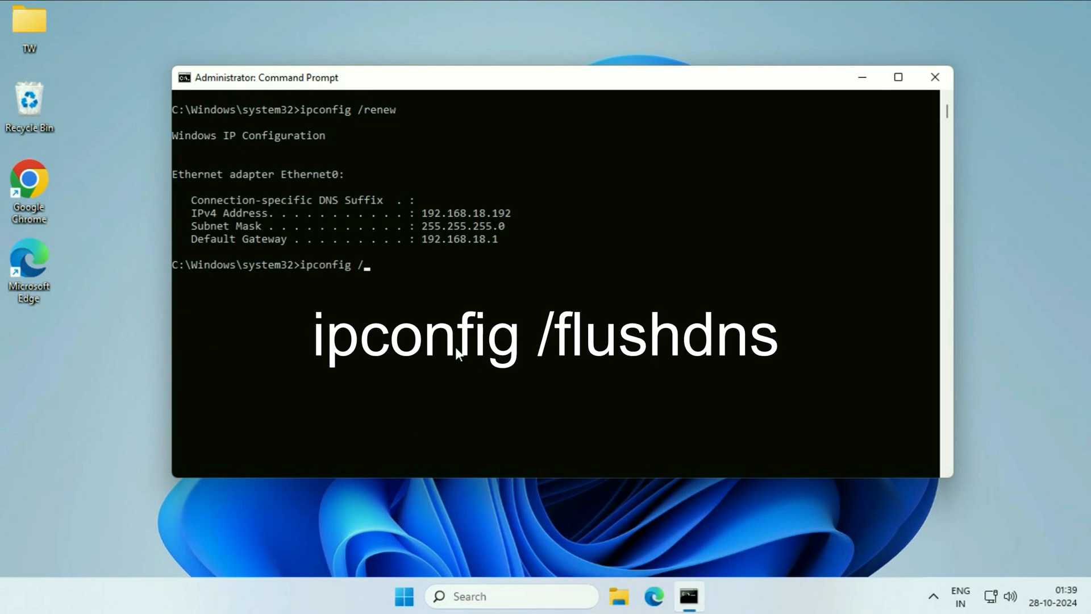
text(flushdns)
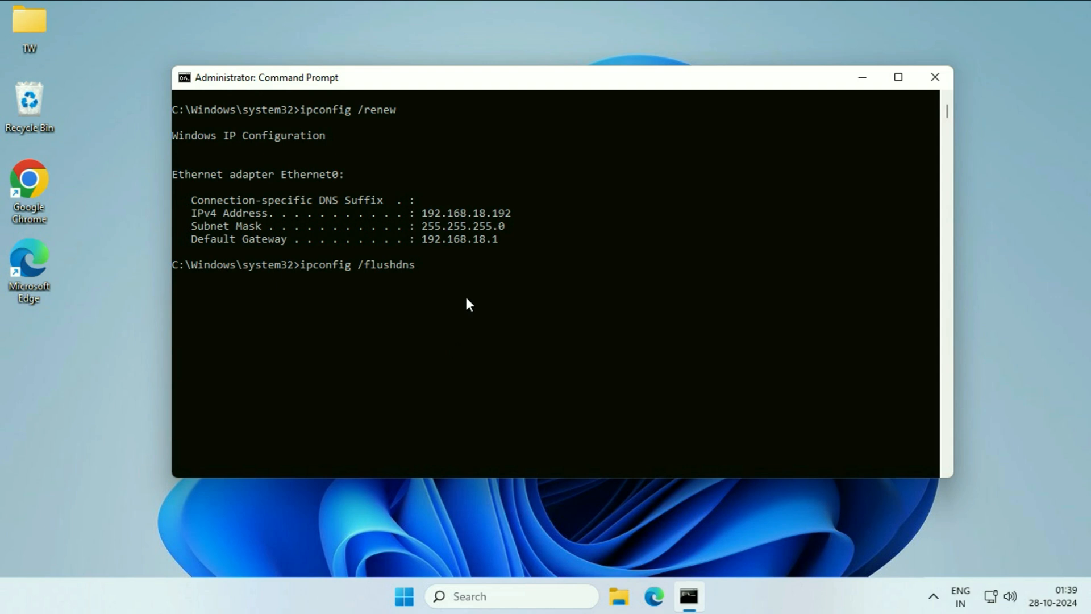
key(Return)
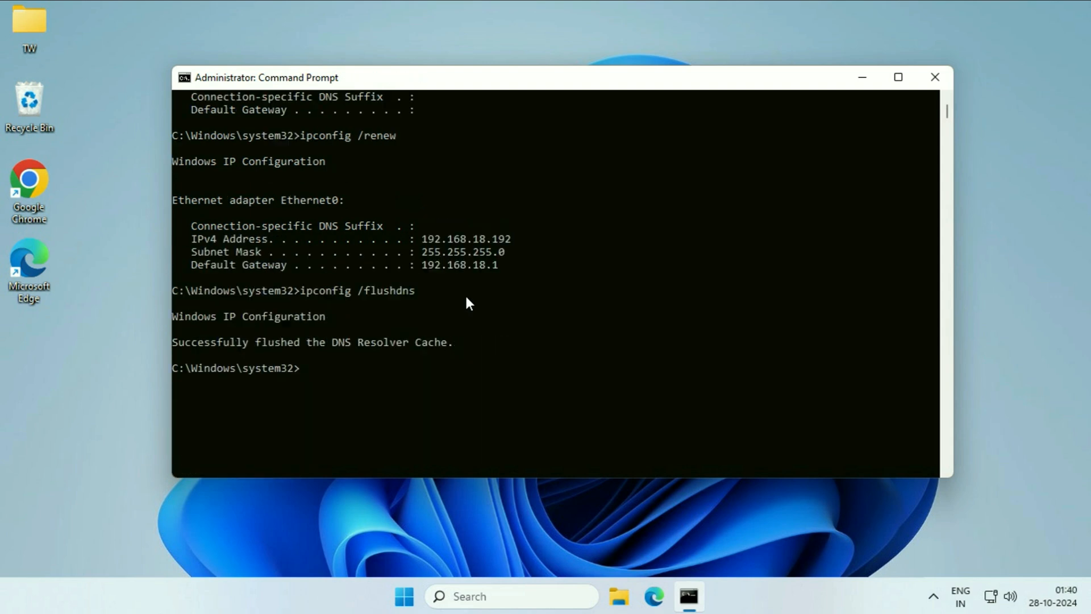
click(935, 77)
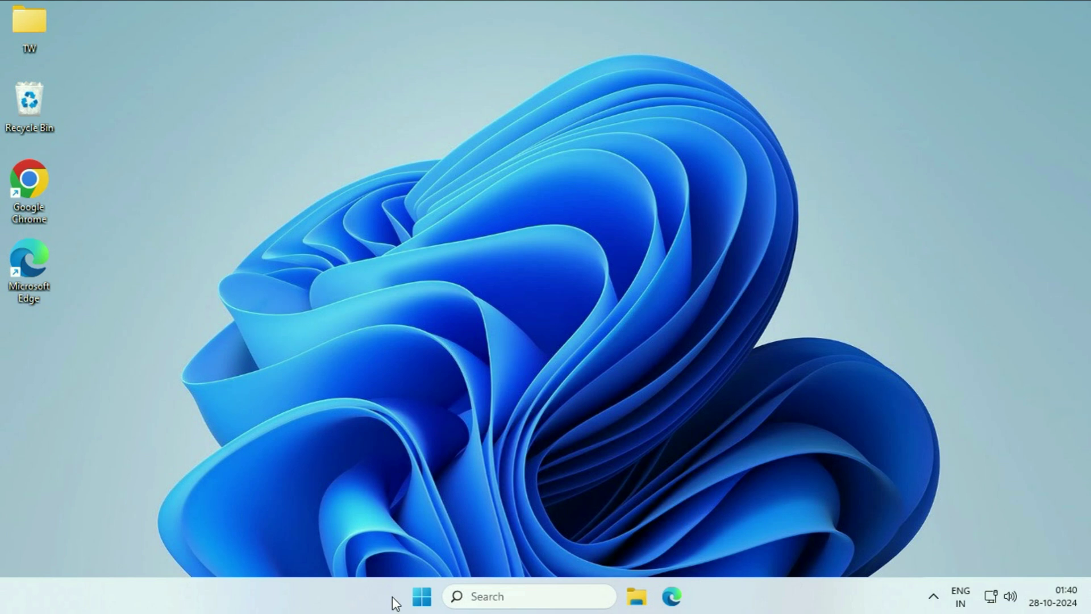
Show the Start menu's power options with Sleep, Shut down and Restart
click(421, 596)
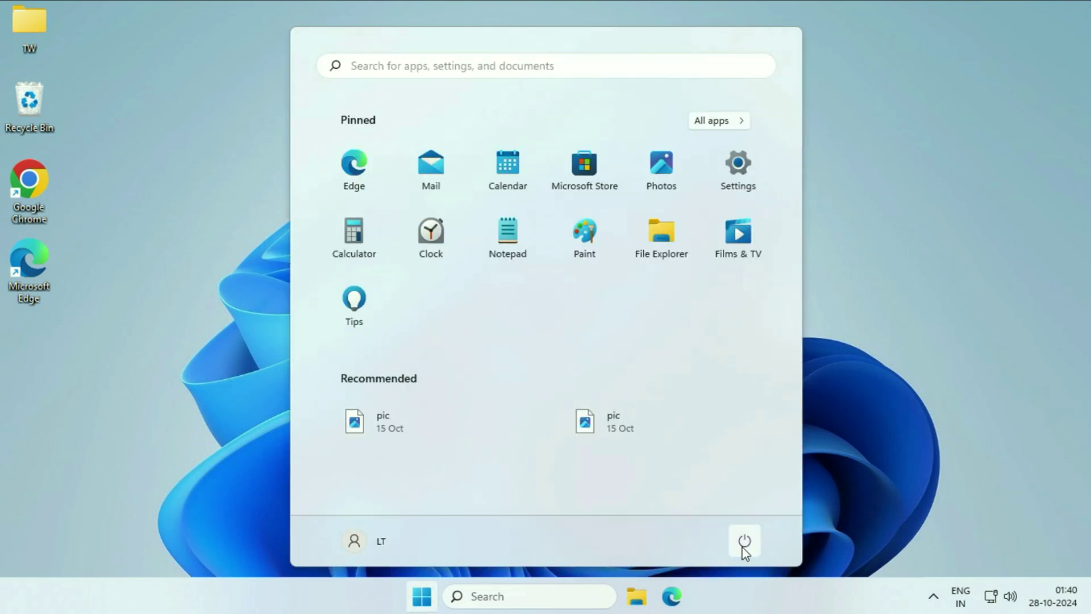
click(744, 540)
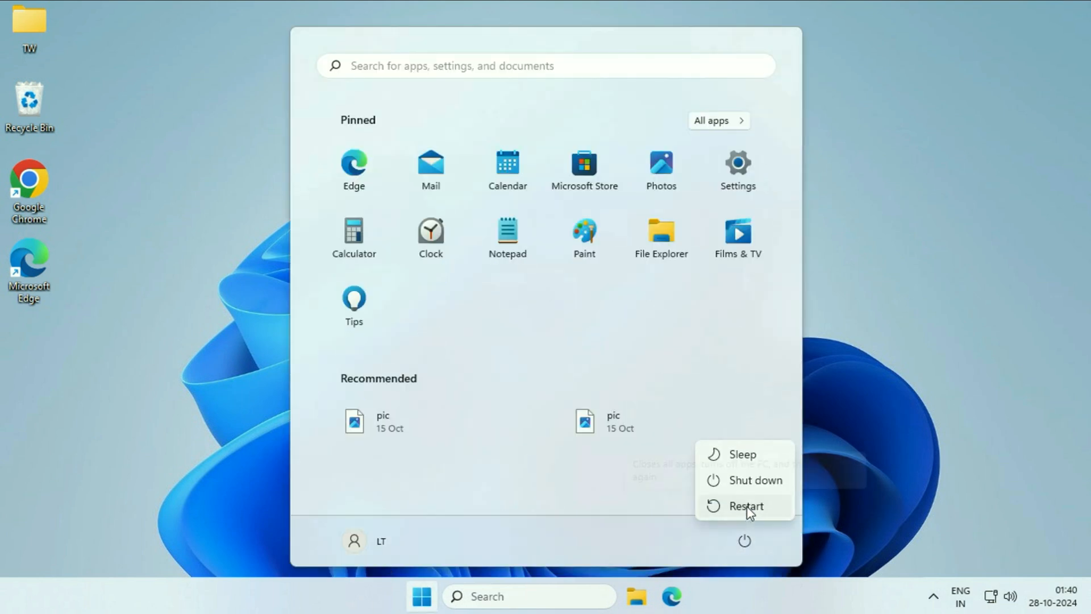